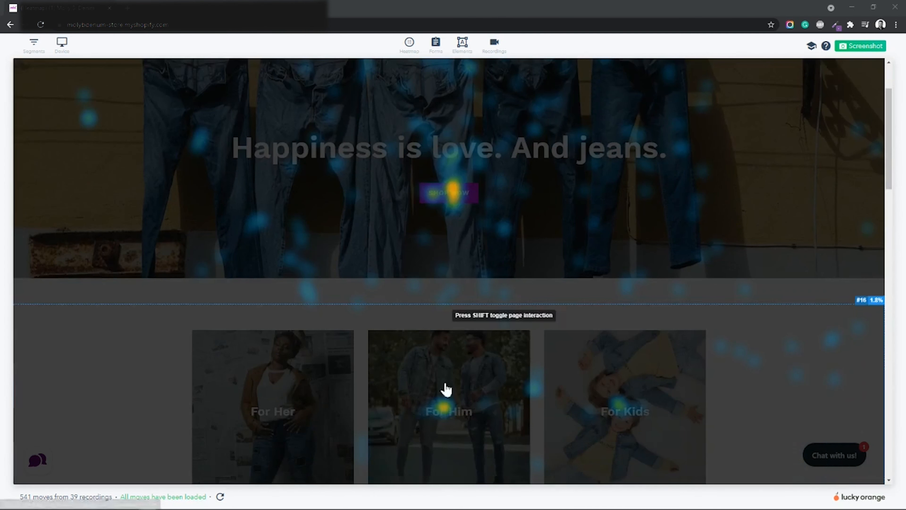
pyautogui.moveTo(541, 377)
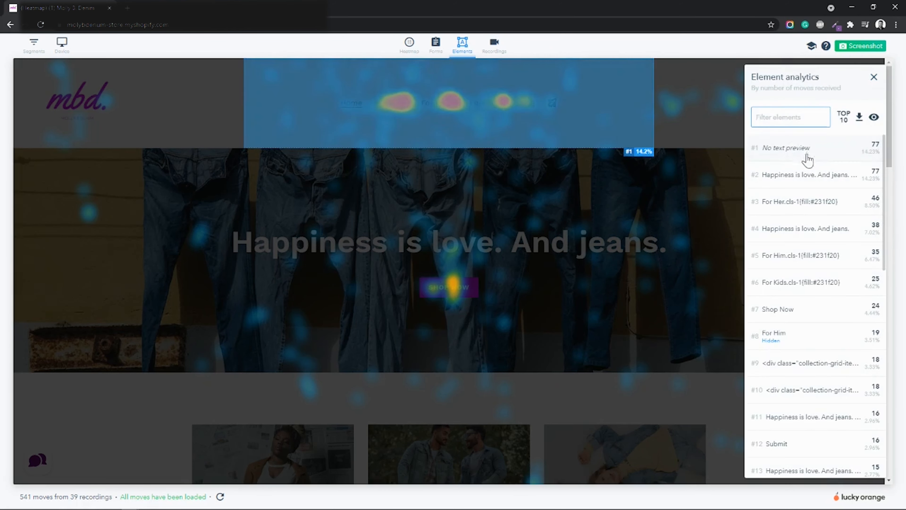
pyautogui.moveTo(799, 240)
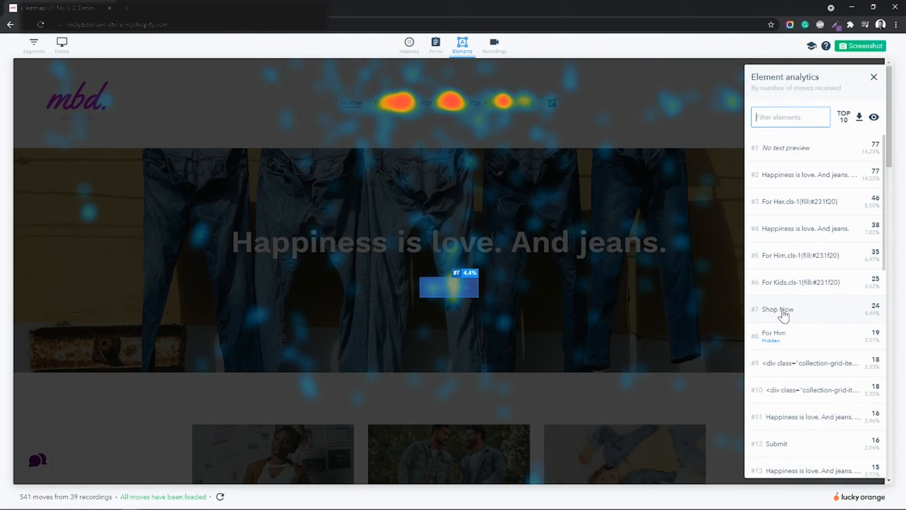
# Step: Inspect the Find your perfect pair button's moves, recordings and page rank in element details
pyautogui.scroll(-3)
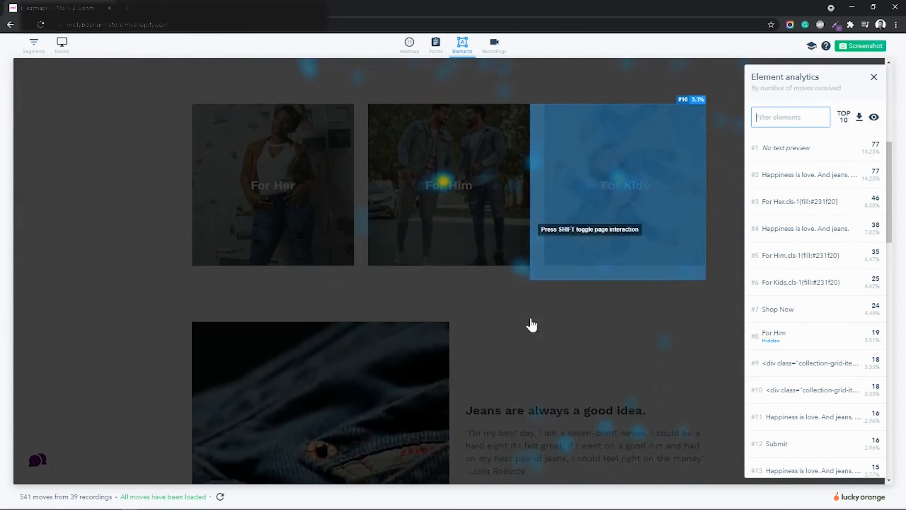
pyautogui.scroll(-3)
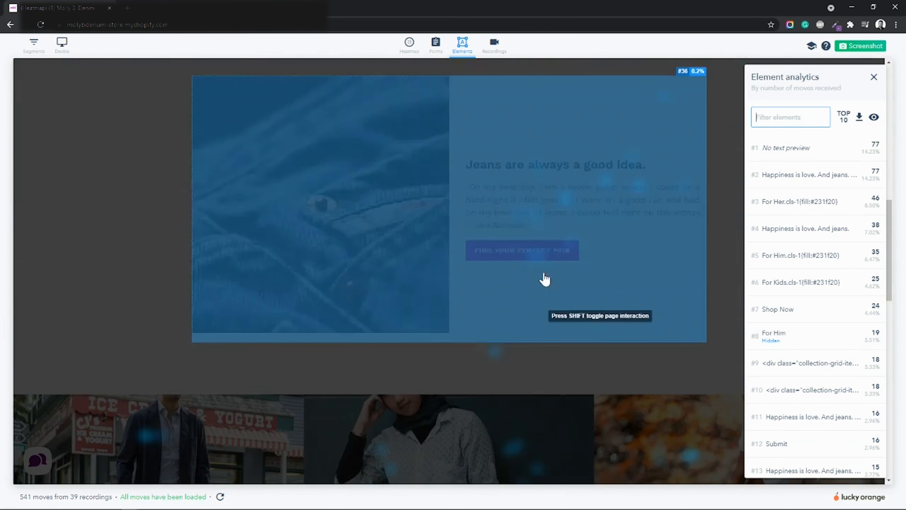
pyautogui.click(539, 255)
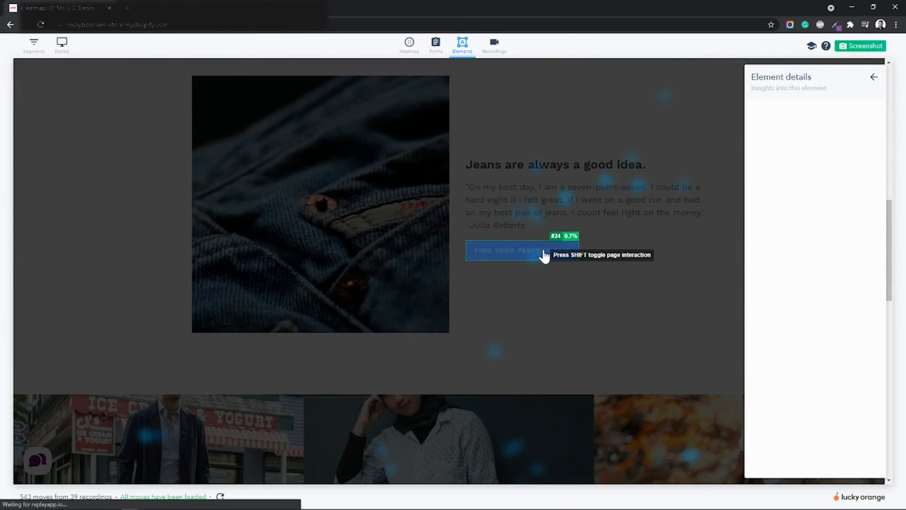
pyautogui.click(522, 251)
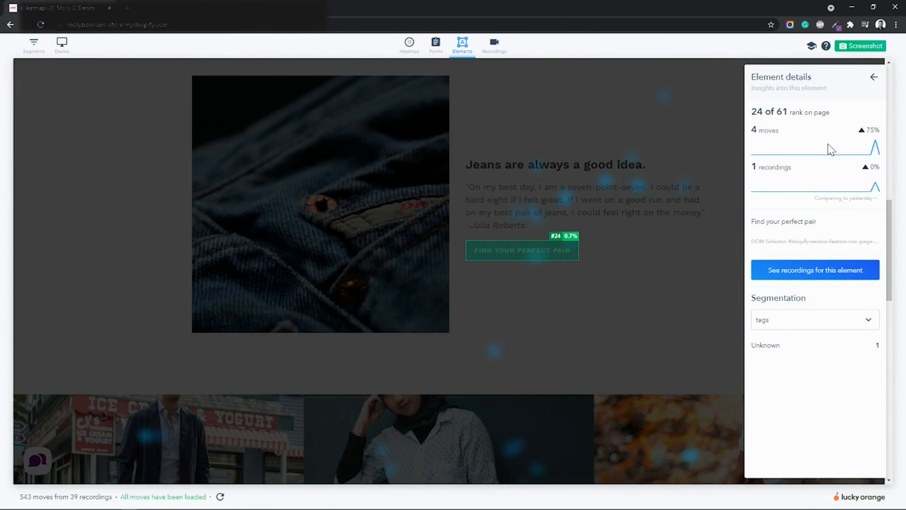
# Step: Return to the ranked element list and close element analytics, restoring the full-page heatmap
pyautogui.click(874, 77)
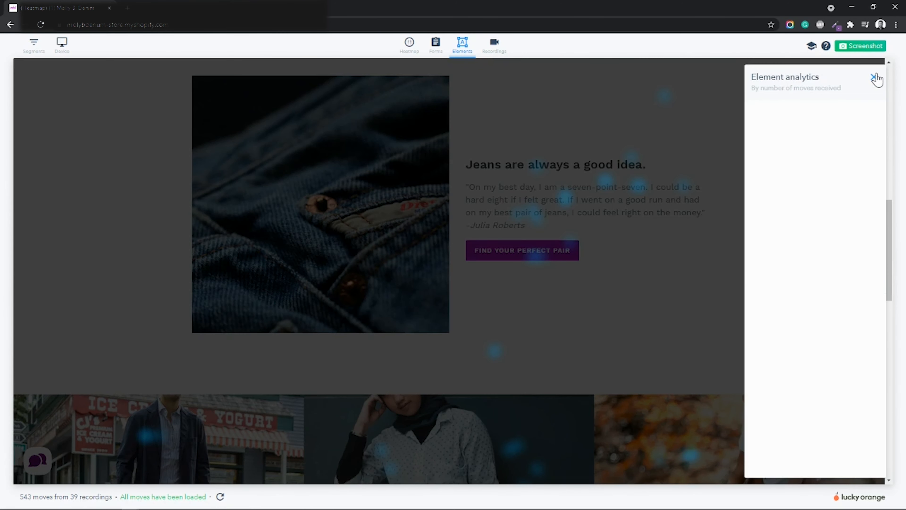
pyautogui.click(873, 76)
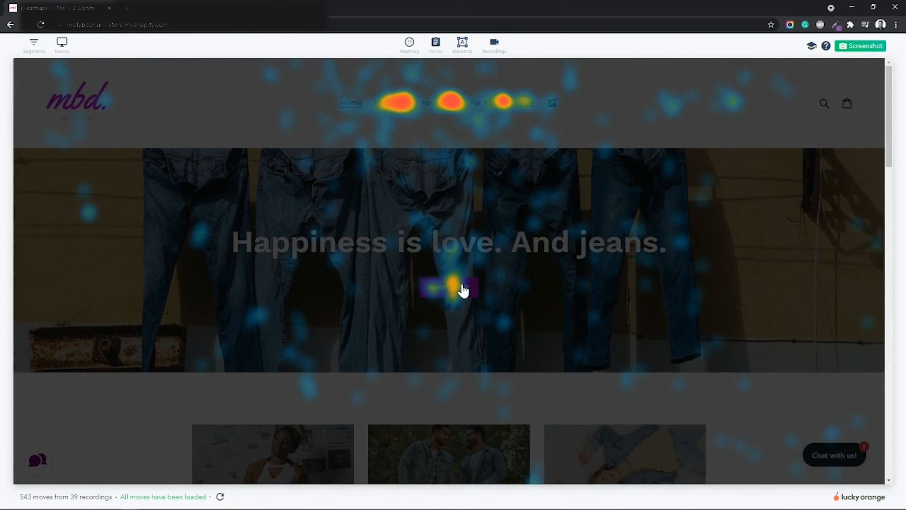
pyautogui.moveTo(498, 112)
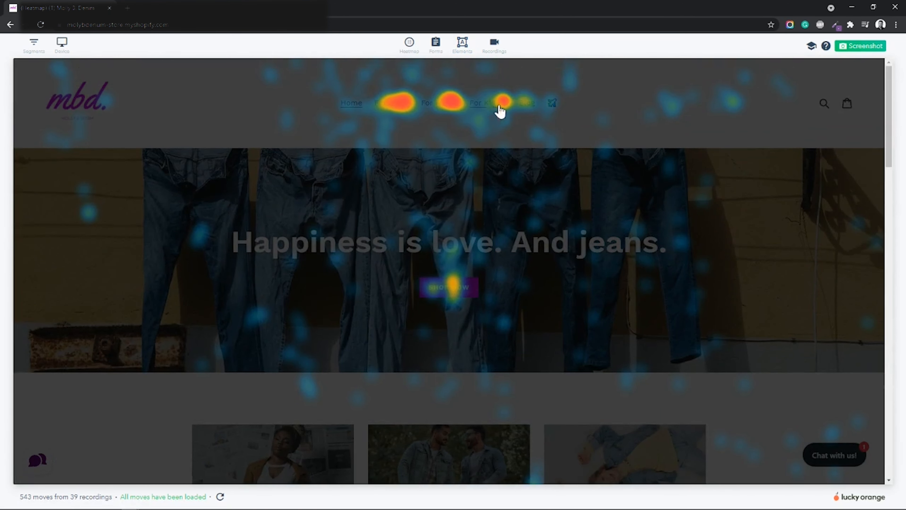
pyautogui.moveTo(455, 108)
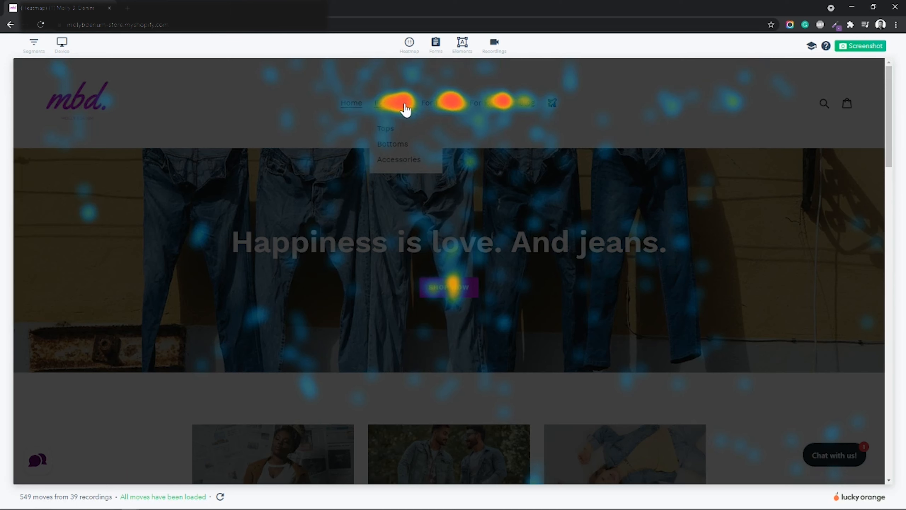
# Step: Scroll the heatmapped page past the hero banner to the For Him collection hotspot
pyautogui.scroll(-3)
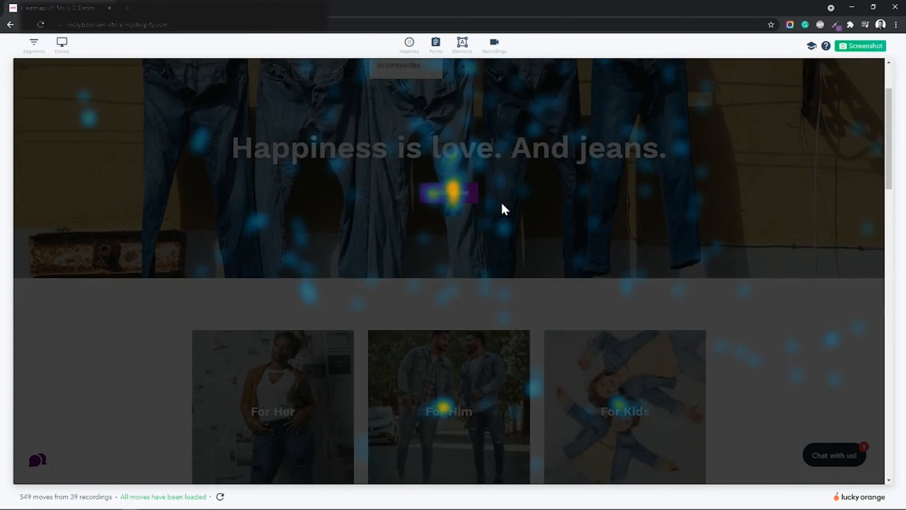
pyautogui.scroll(-3)
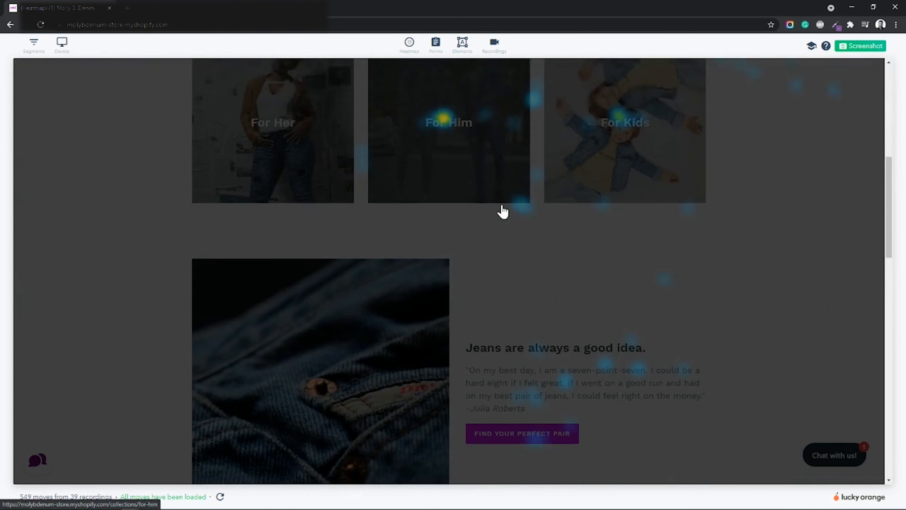